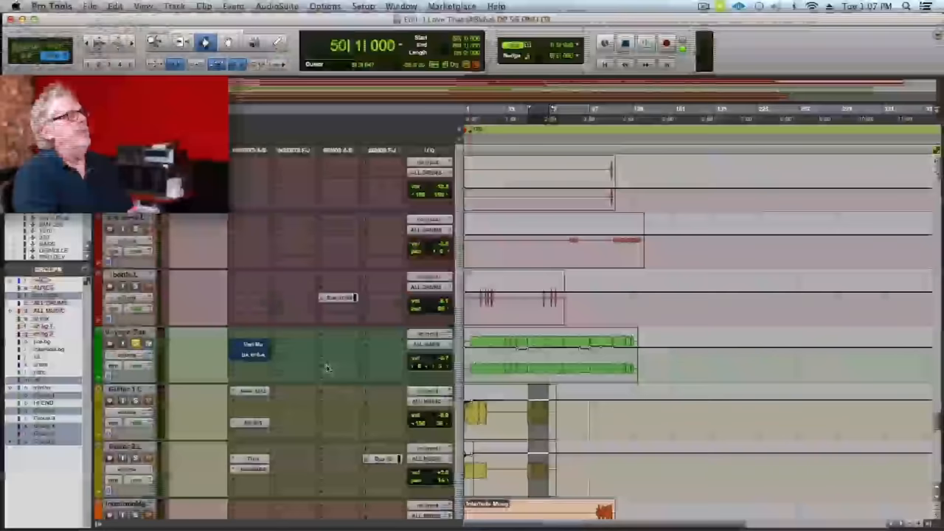
Open the Manley Vari-Mu compressor on Voyager Bass and take it out of bypass
{"action": "left_click", "coordinate": [251, 344]}
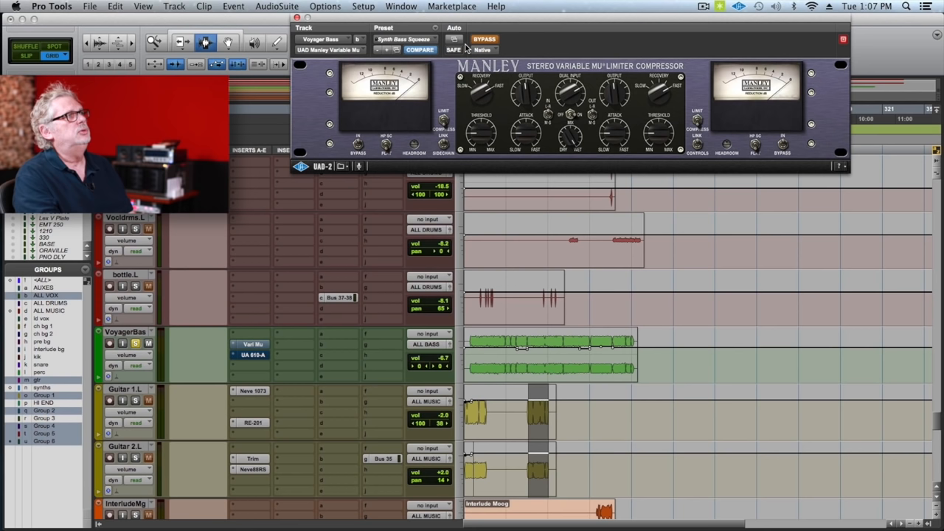
{"action": "left_click", "coordinate": [484, 39]}
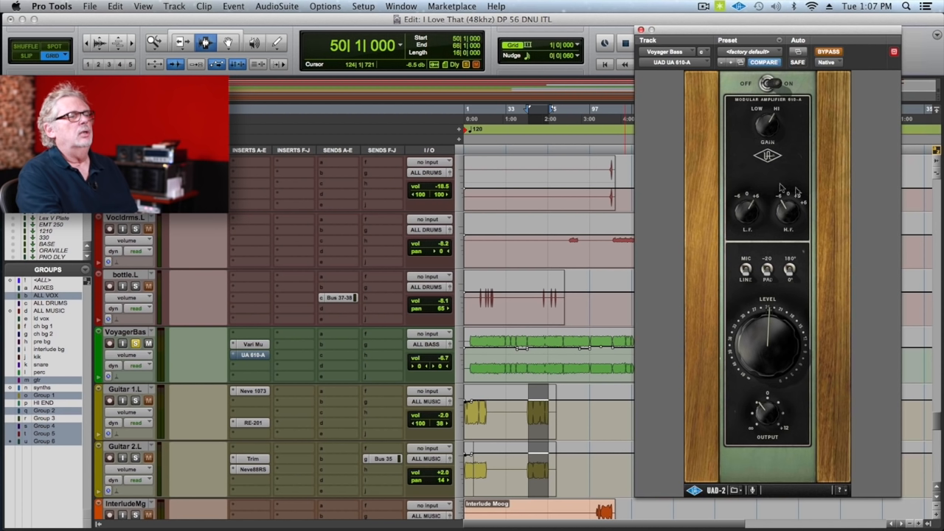
{"action": "mouse_move", "coordinate": [852, 187]}
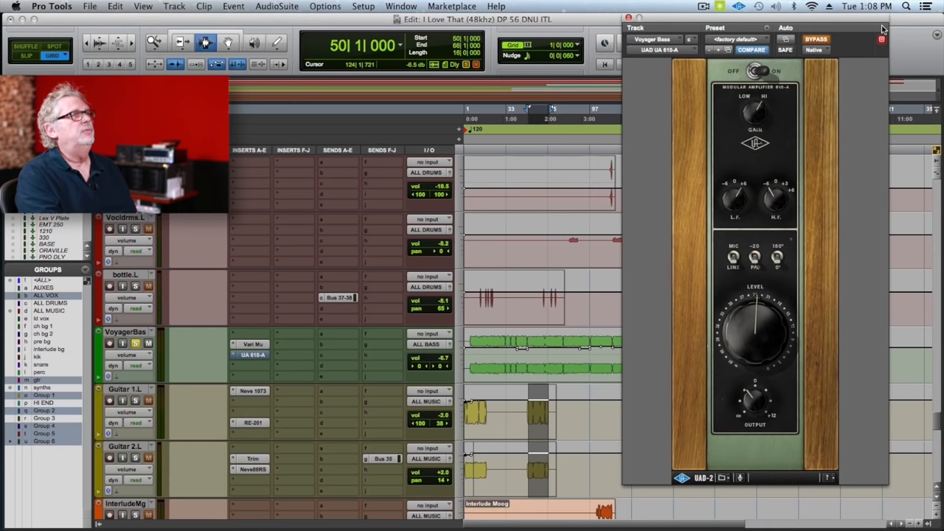
Turn off bypass on the Voyager Bass track's UA 610-A preamp
{"action": "left_click", "coordinate": [815, 39]}
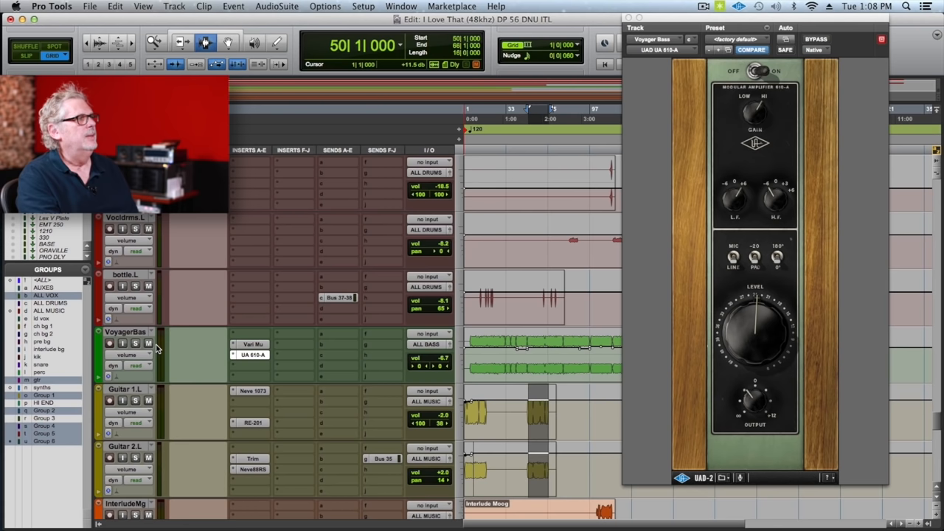
Start playback to hear the bass through the Vari-Mu and 610-A
{"action": "key", "text": "space"}
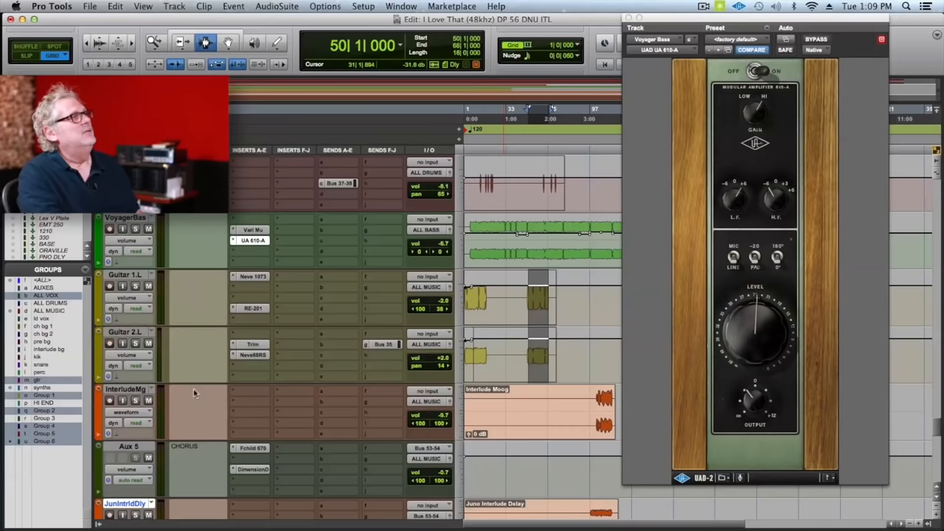
Open Guitar 1.L's Neve 1073 EQ and take it out of bypass
{"action": "left_click", "coordinate": [253, 276]}
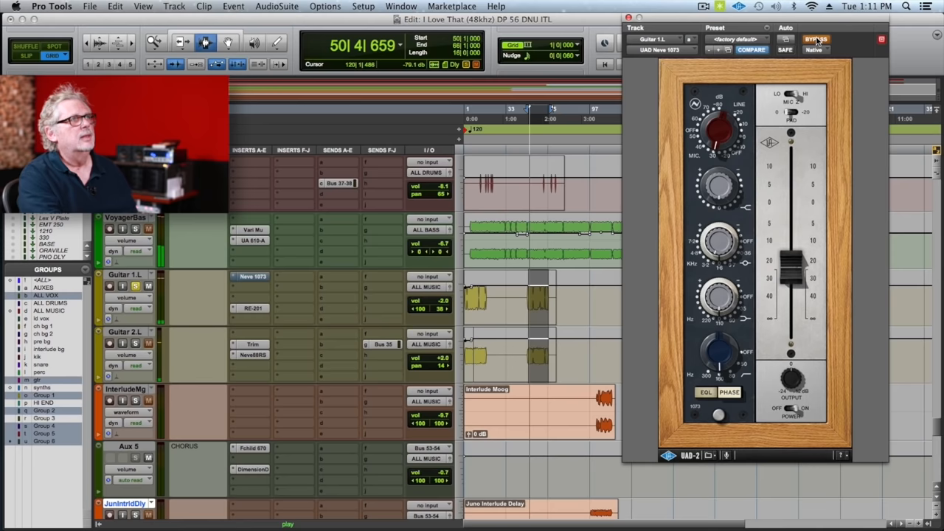
{"action": "left_click", "coordinate": [816, 39]}
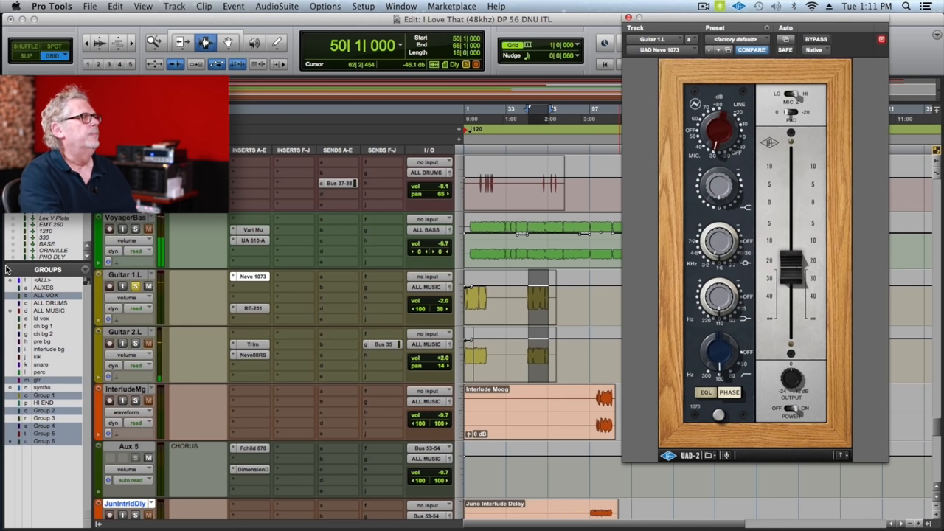
{"action": "left_click", "coordinate": [253, 307]}
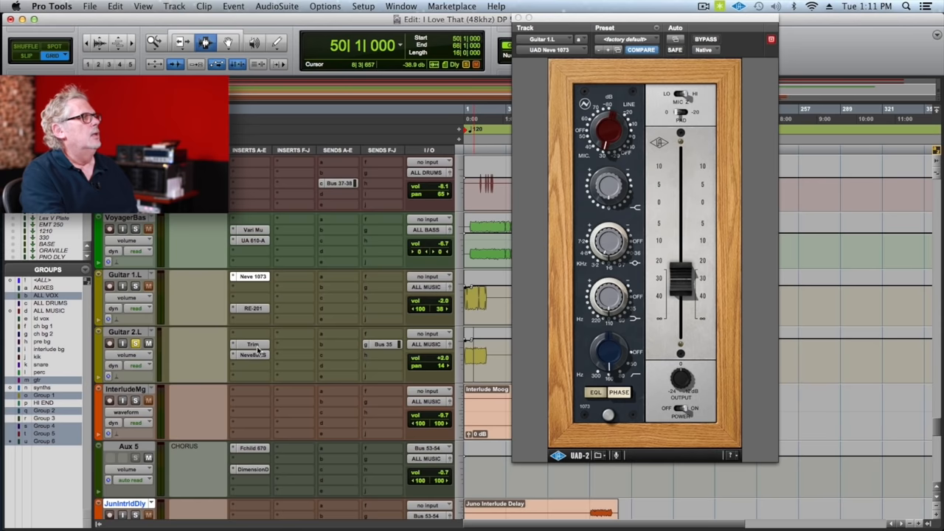
Open the Neve 88RS channel strip on Guitar 2.L with the WoolyFatElectricGuitar preset
{"action": "left_click", "coordinate": [252, 355]}
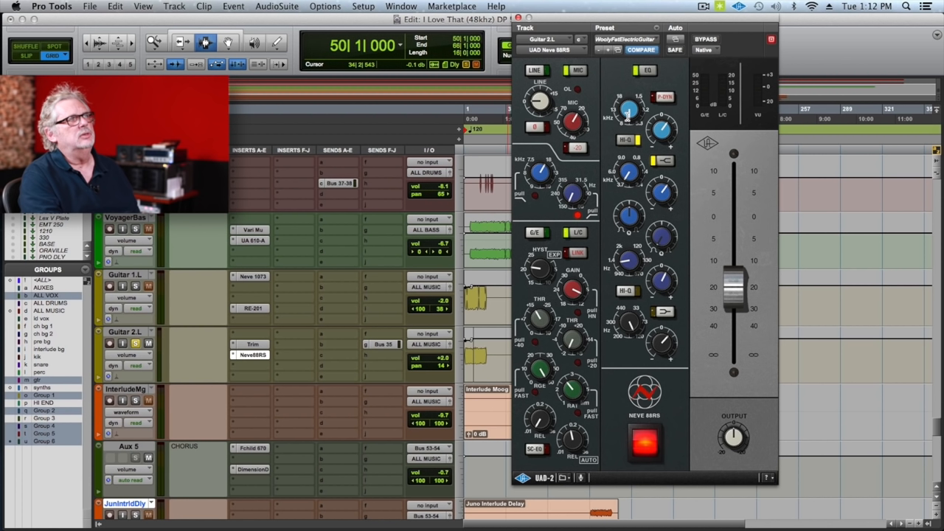
{"action": "mouse_move", "coordinate": [615, 282]}
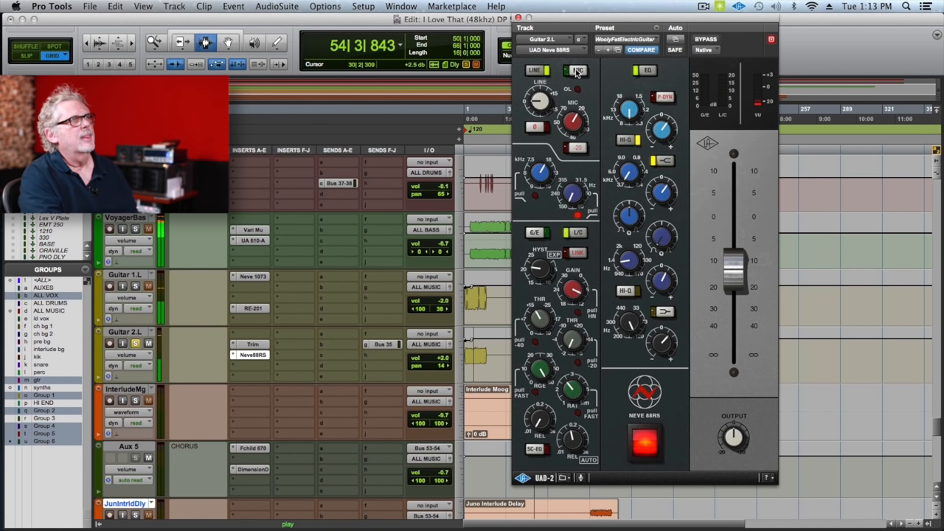
Close the Neve 88RS plugin window after auditioning Guitar 2.L
{"action": "left_click", "coordinate": [576, 71]}
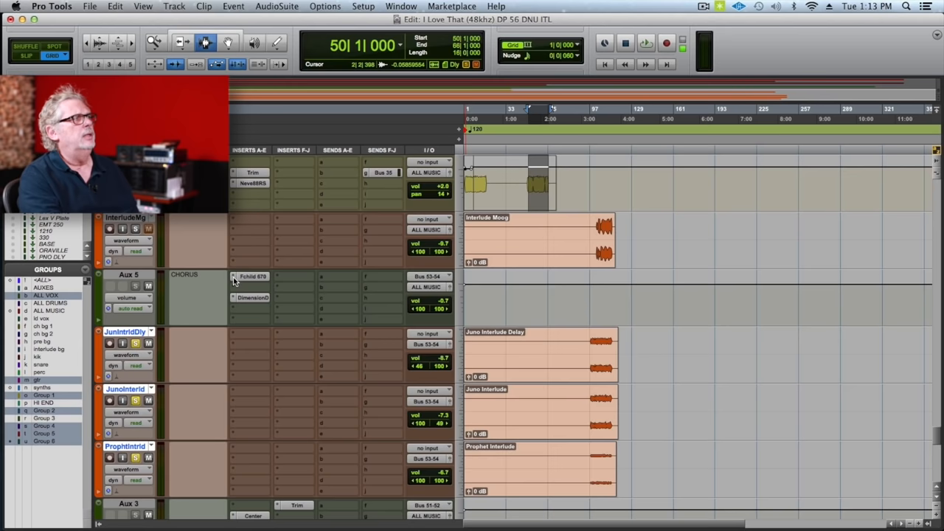
Cue the session to bar 98, where the Juno and Prophet interlude clips play
{"action": "left_click", "coordinate": [253, 275]}
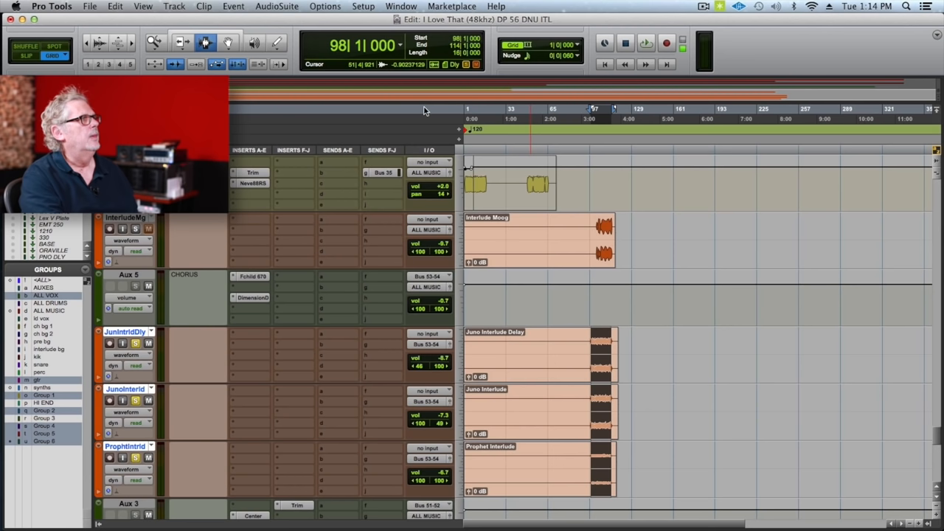
Select the end of the synth interlude clips and open Aux 5's Dimension D chorus
{"action": "left_click", "coordinate": [644, 43]}
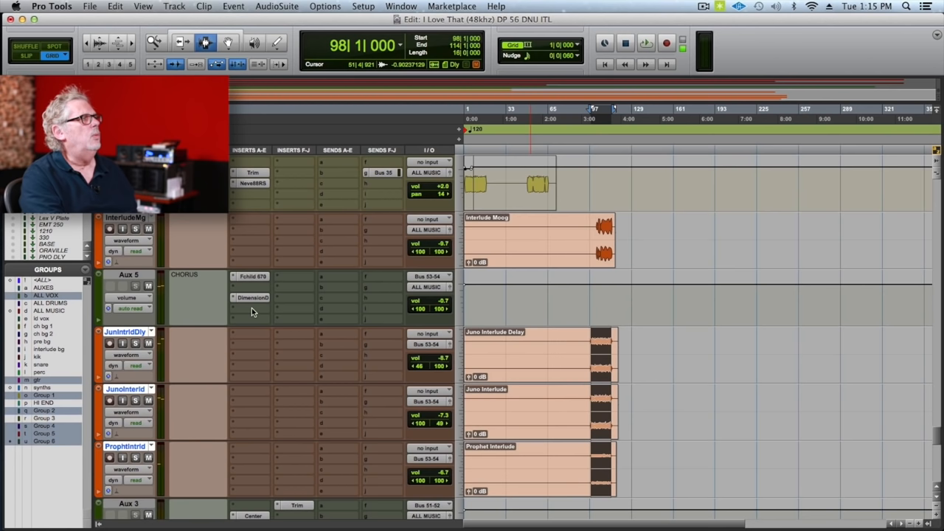
{"action": "left_click", "coordinate": [253, 297]}
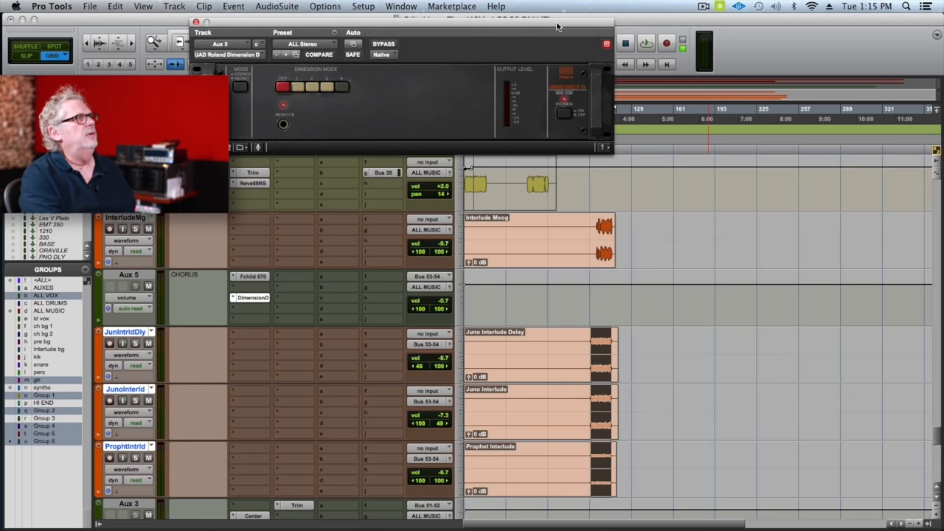